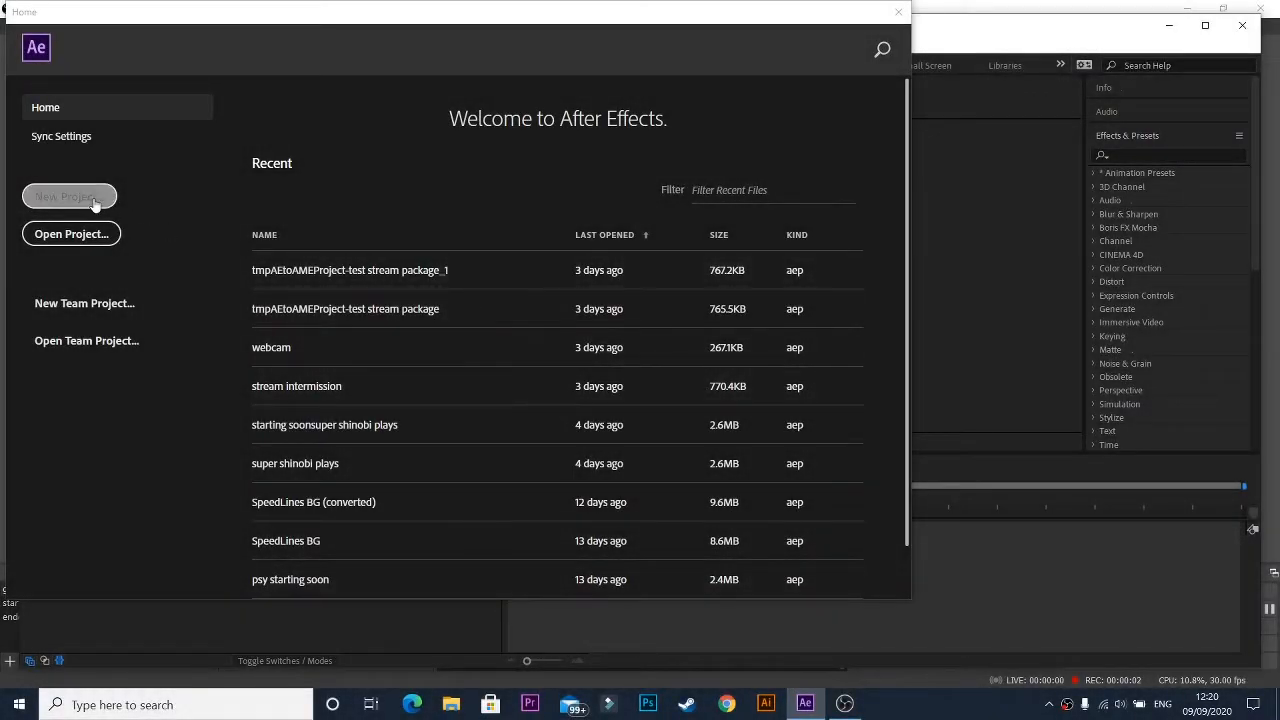
Create a new project and import hopper tv starting soon.psd as a layer-size composition.
click(69, 196)
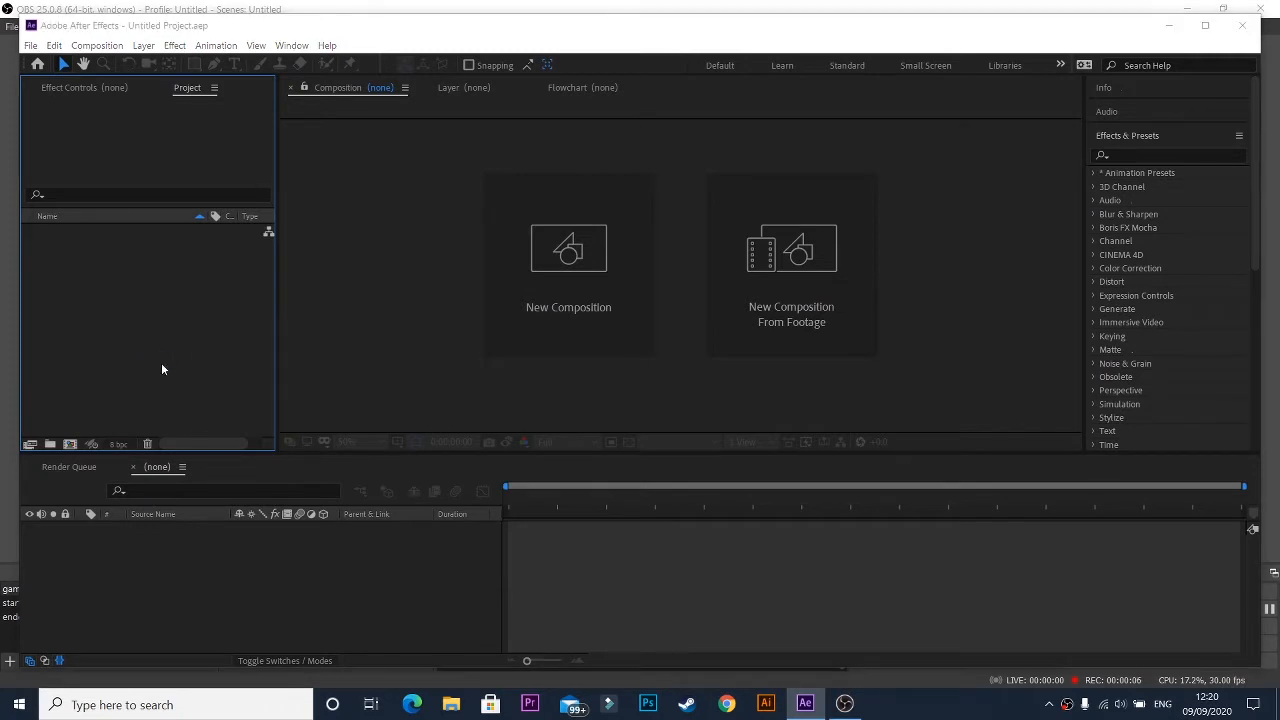
click(30, 45)
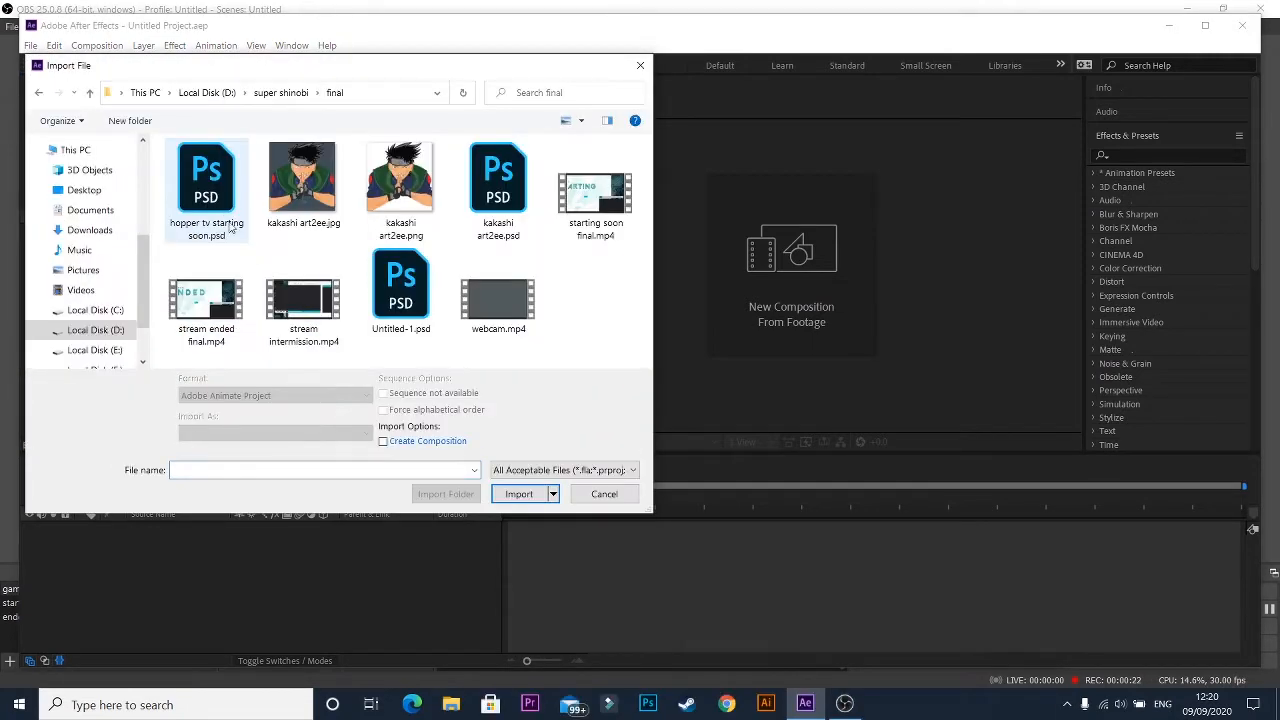
click(206, 190)
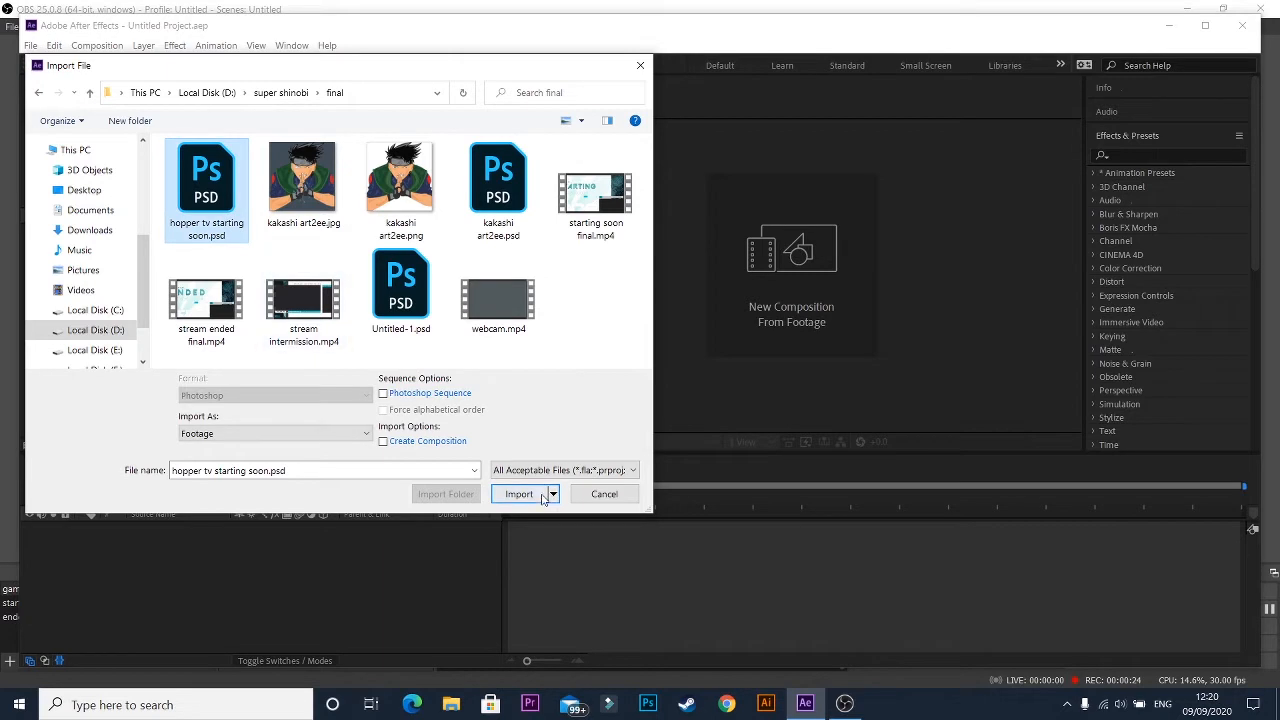
click(519, 493)
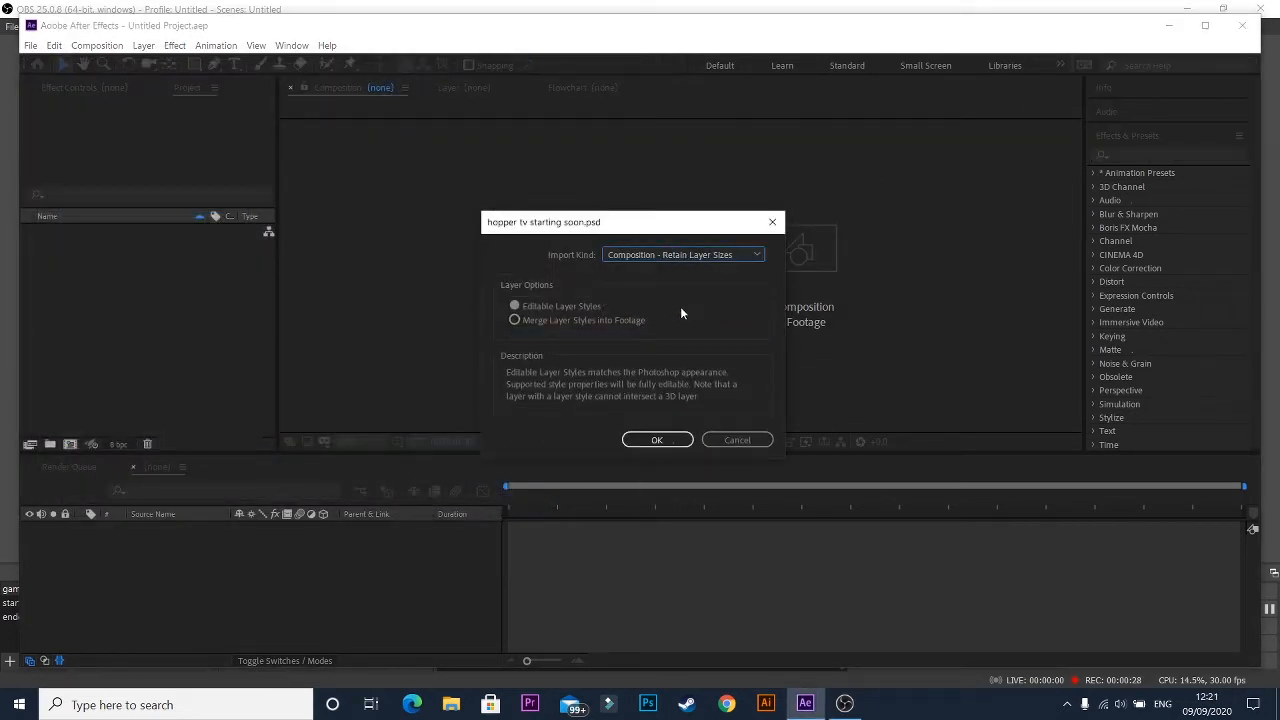
click(657, 440)
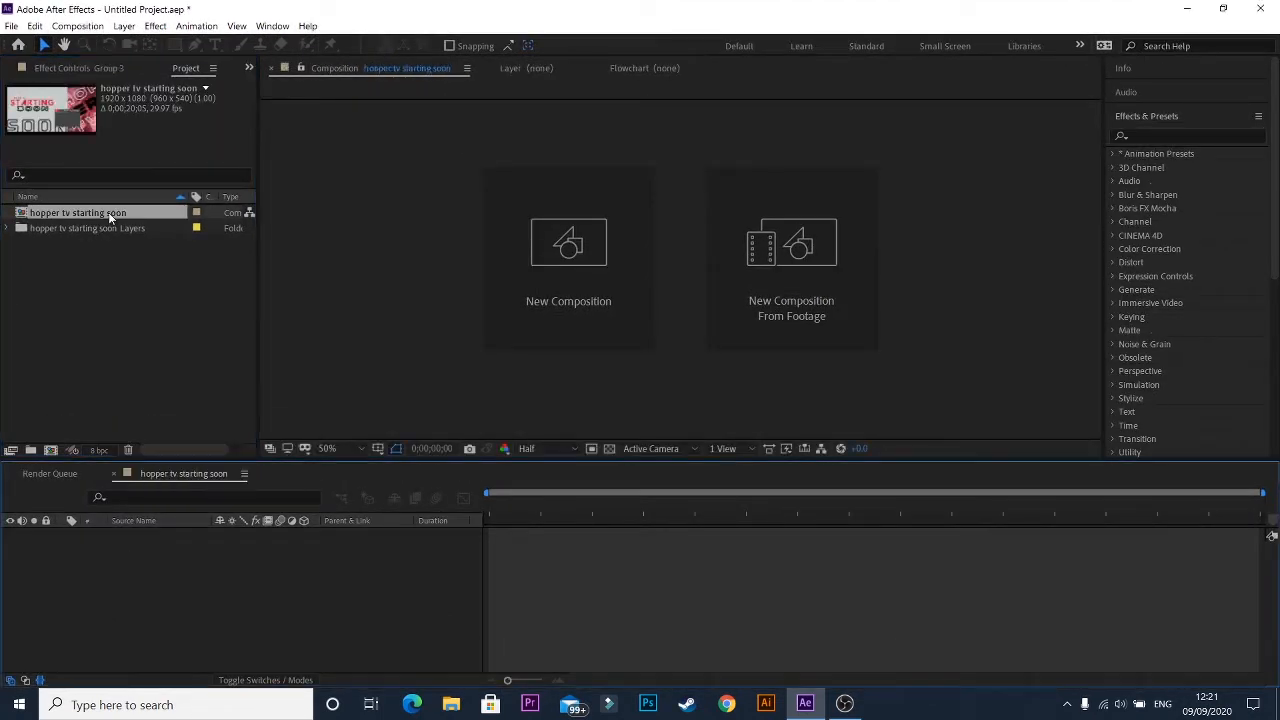
Open the starting soon composition and reveal the large SOON text layer.
double_click(78, 212)
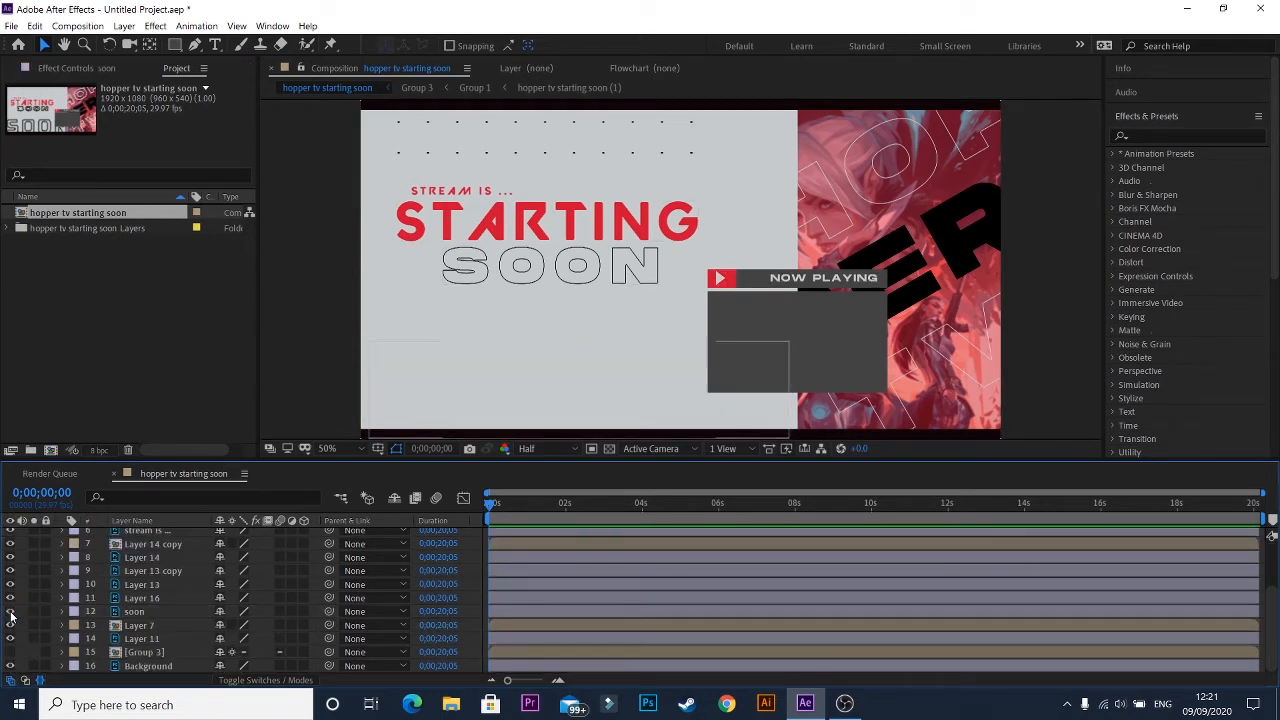
click(214, 45)
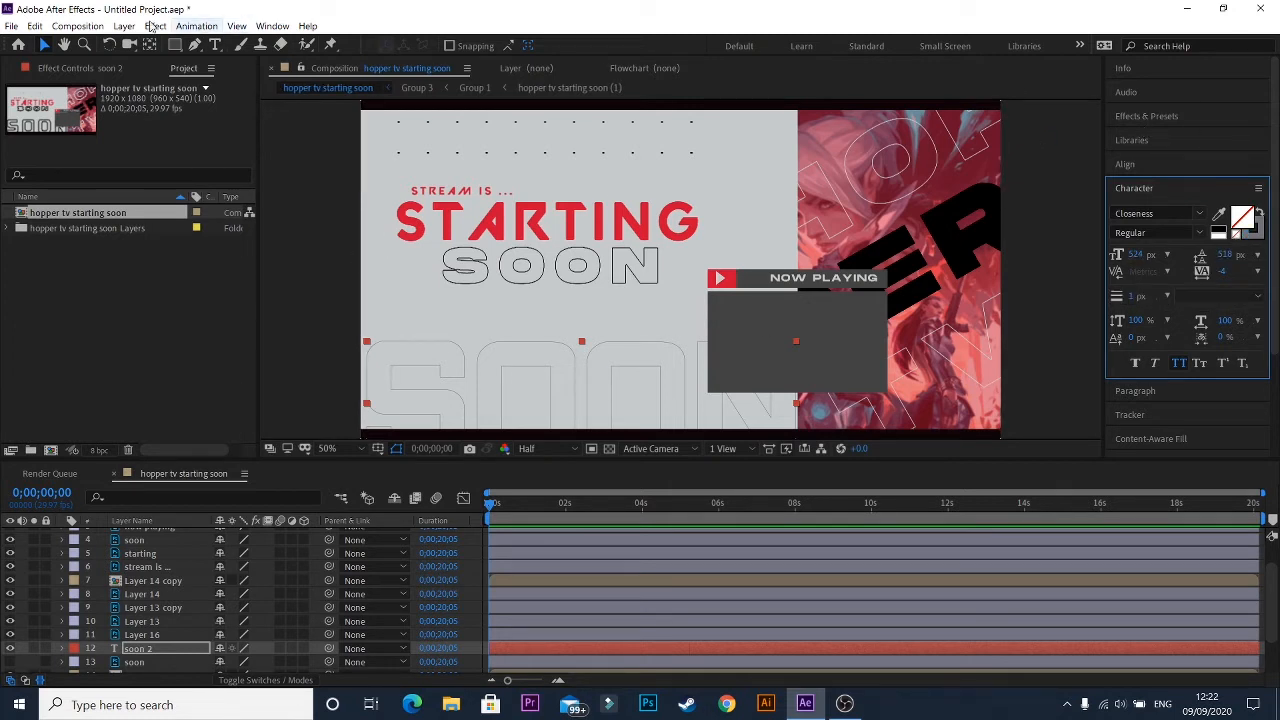
Apply Effect > Transition > CC Light Wipe to the soon 2 layer.
click(155, 25)
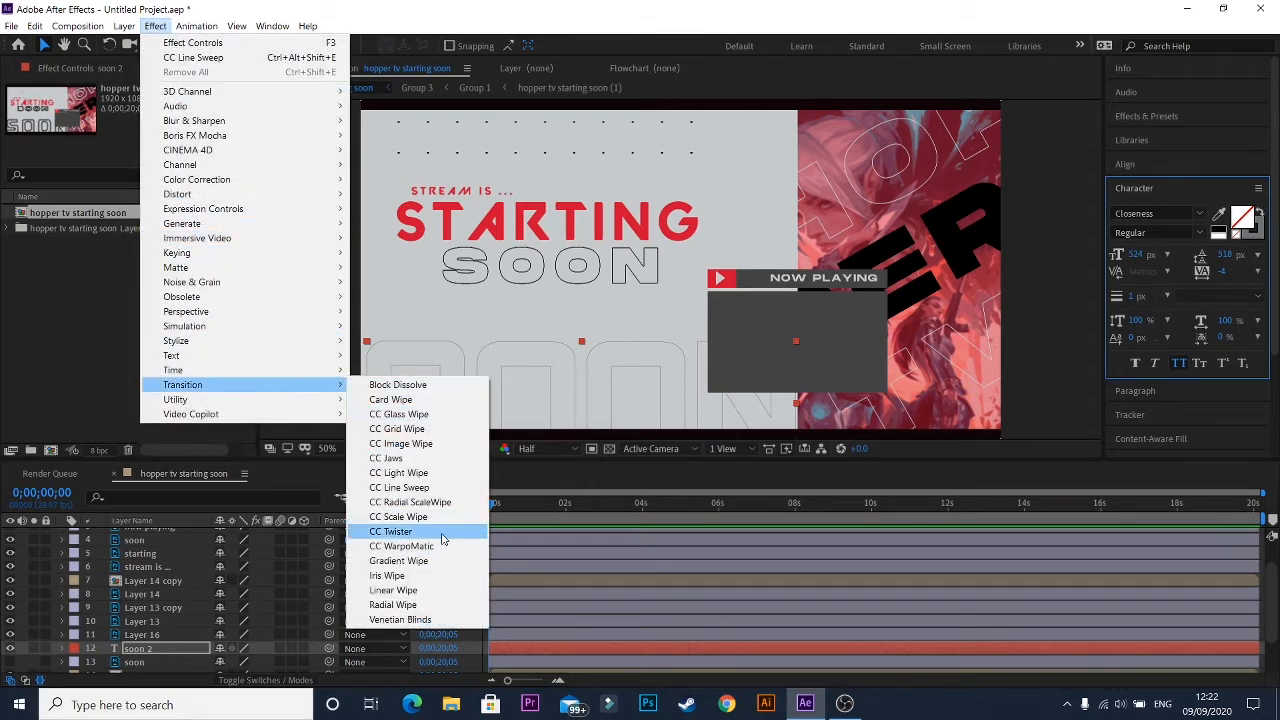
mouse_move(425, 472)
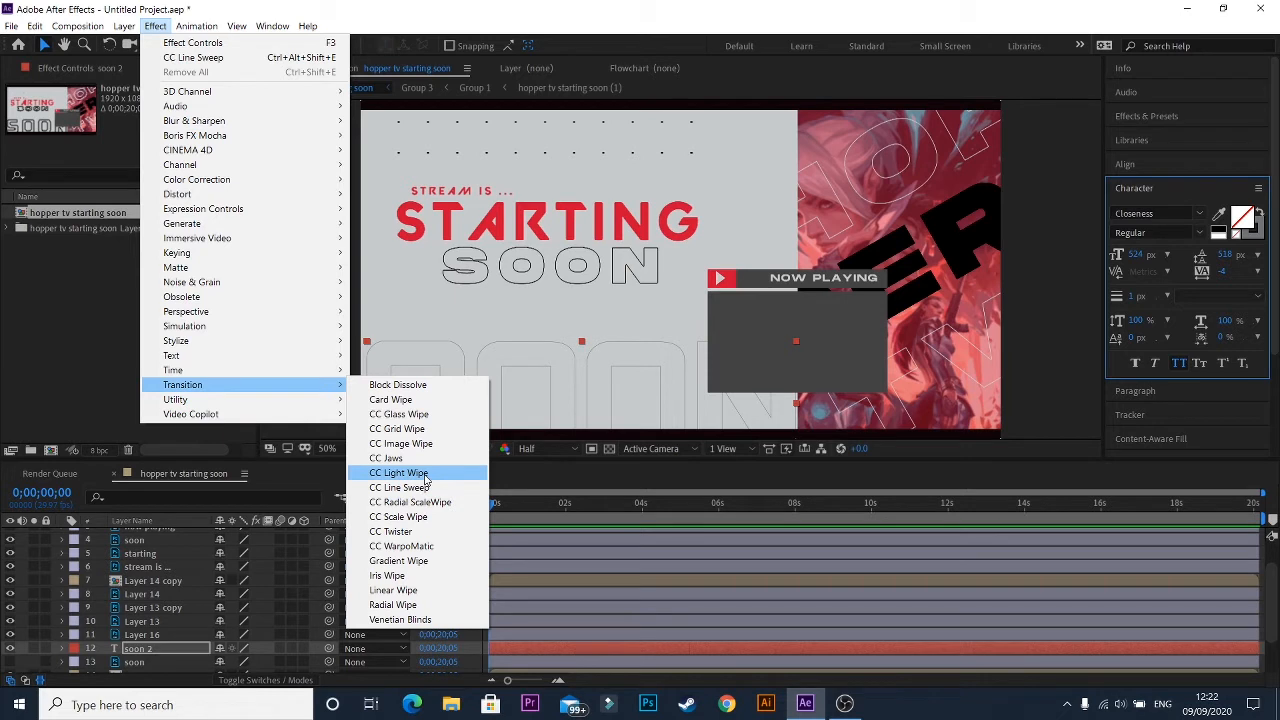
click(399, 472)
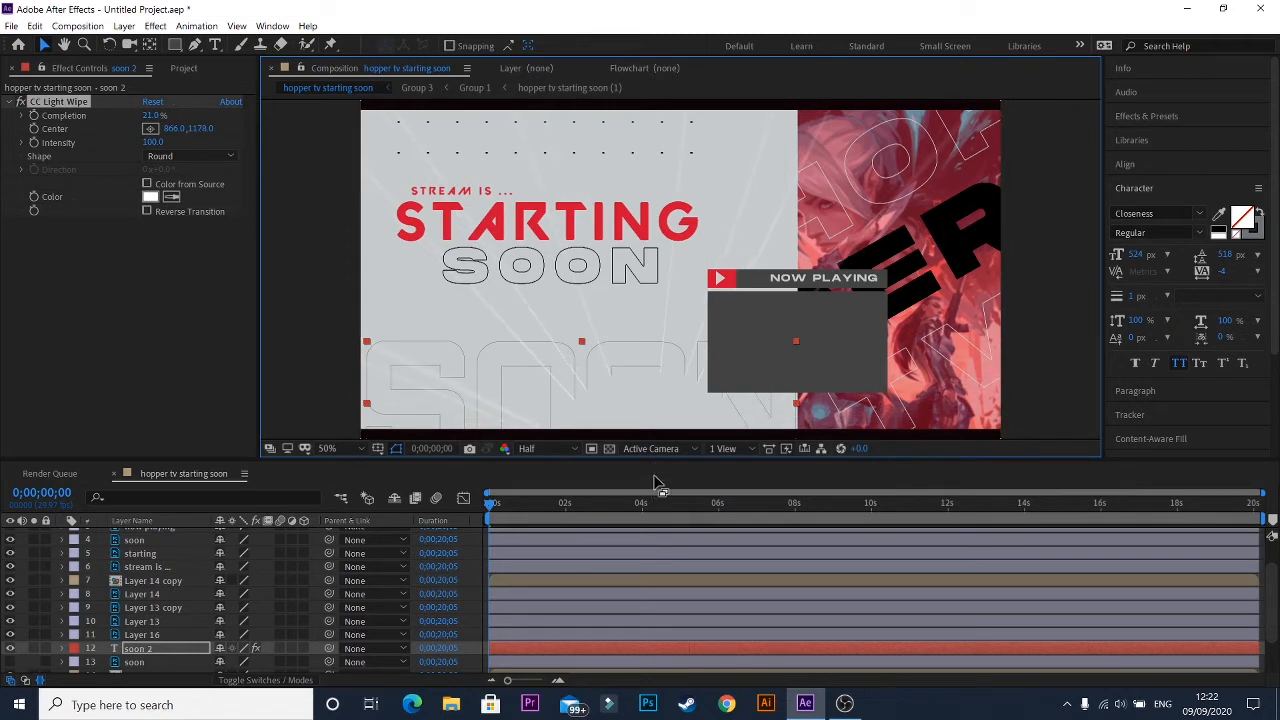
Set Light Wipe completion to 13% and colour the rays pale pink (E1A8A8).
click(1241, 218)
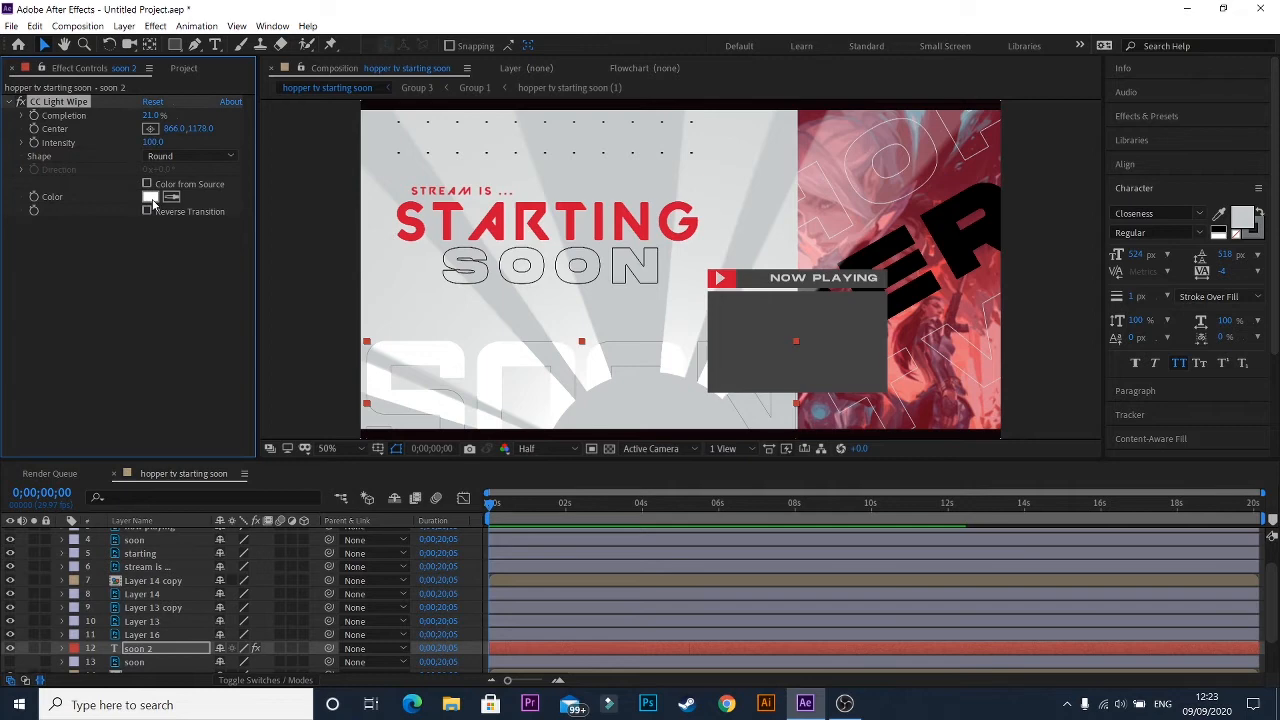
click(148, 197)
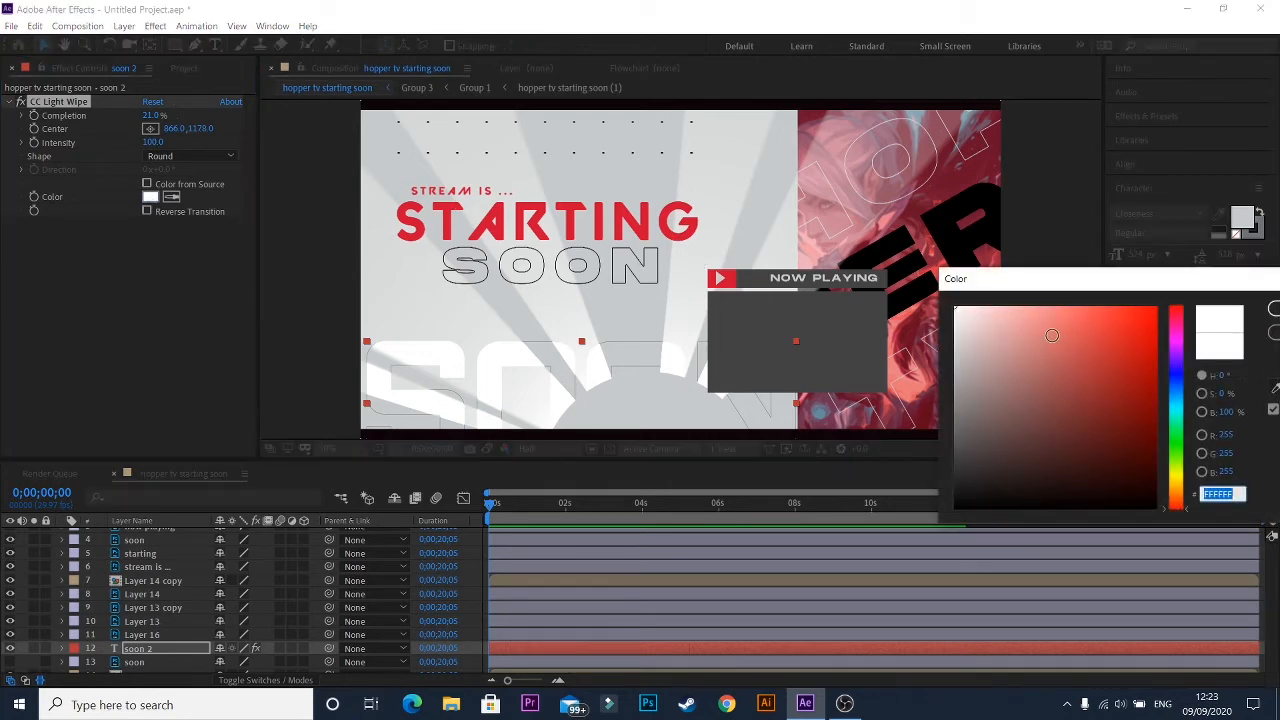
click(1005, 328)
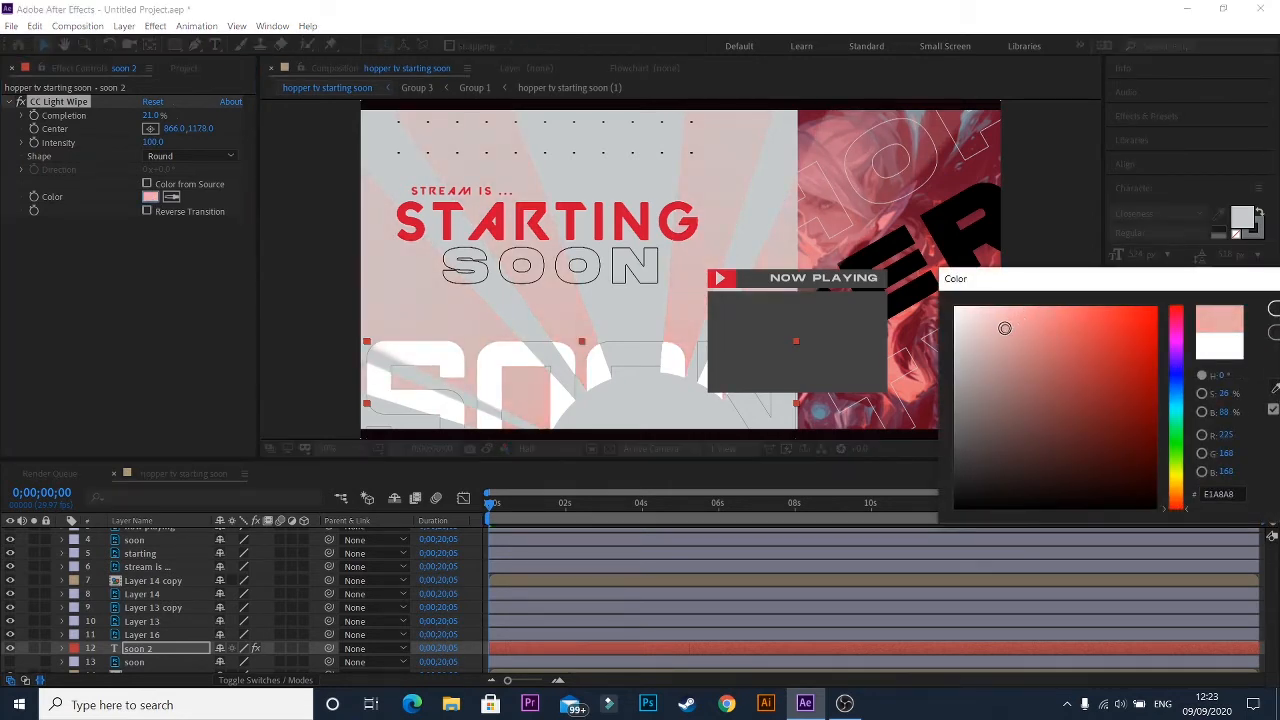
drag(1005, 328, 999, 314)
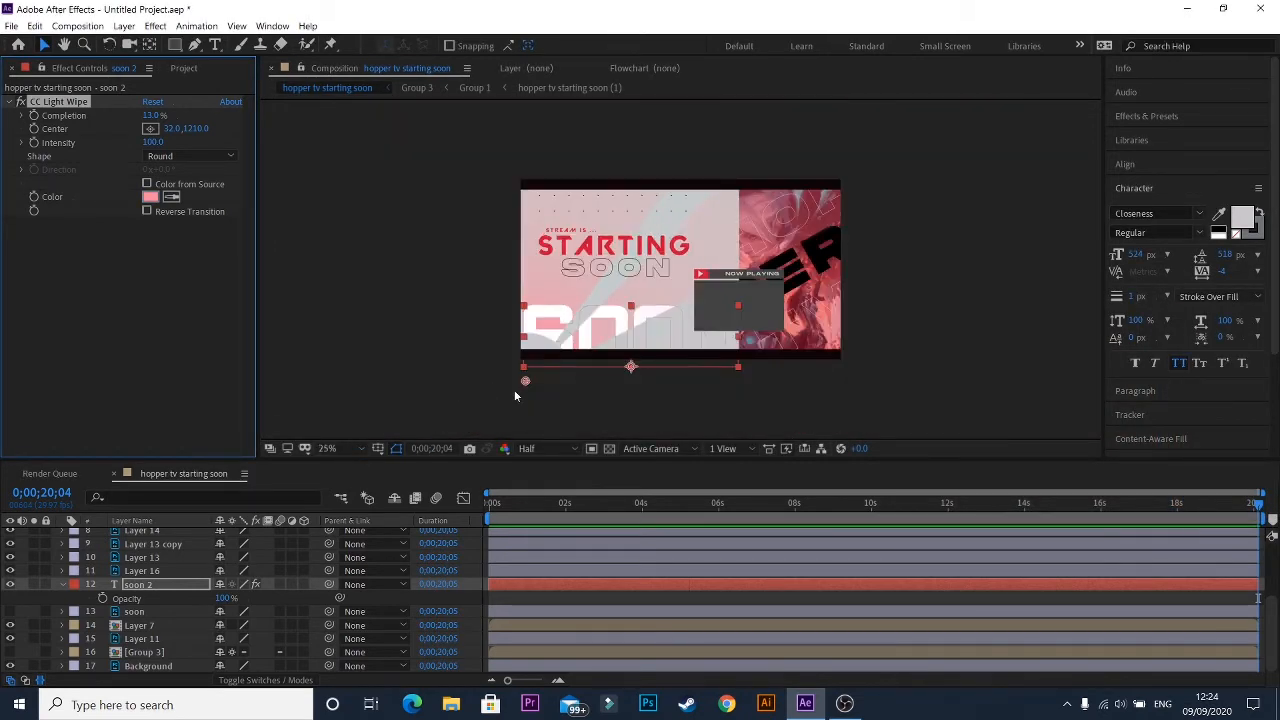
Drag the light-wipe centre around the frame, settling past the left edge at 0:00.
drag(525, 380, 577, 382)
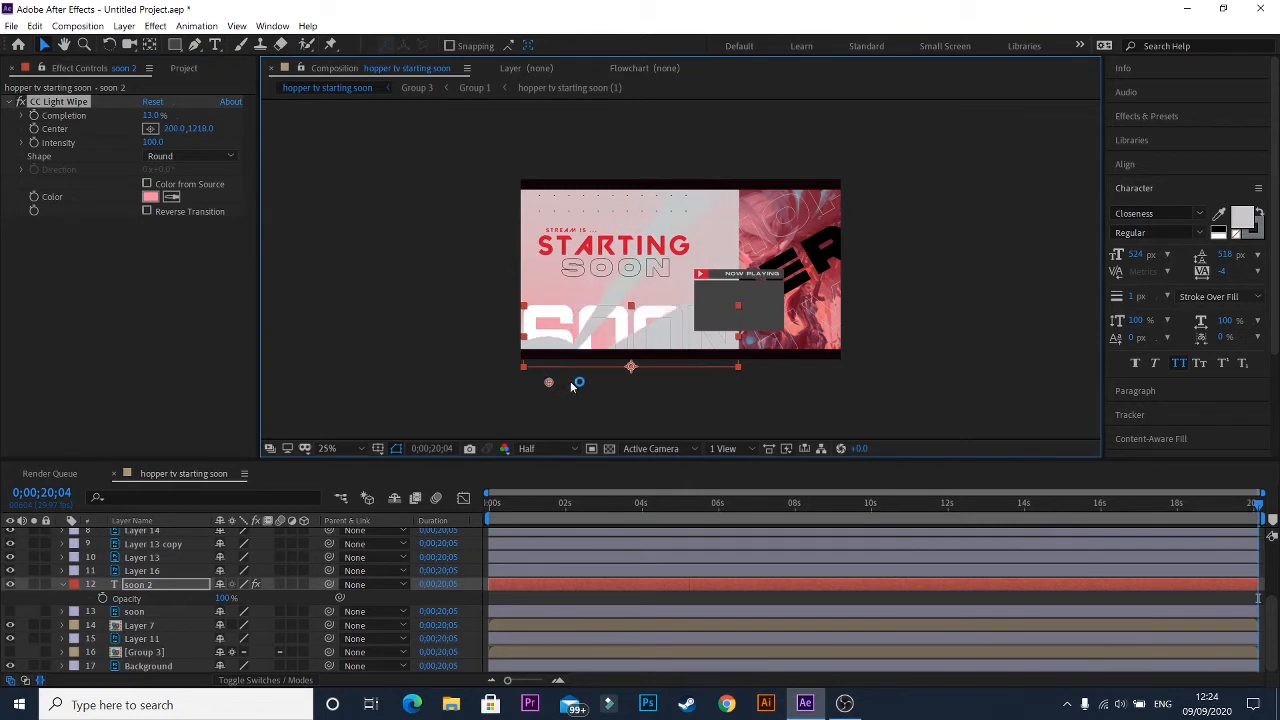
drag(548, 382, 660, 375)
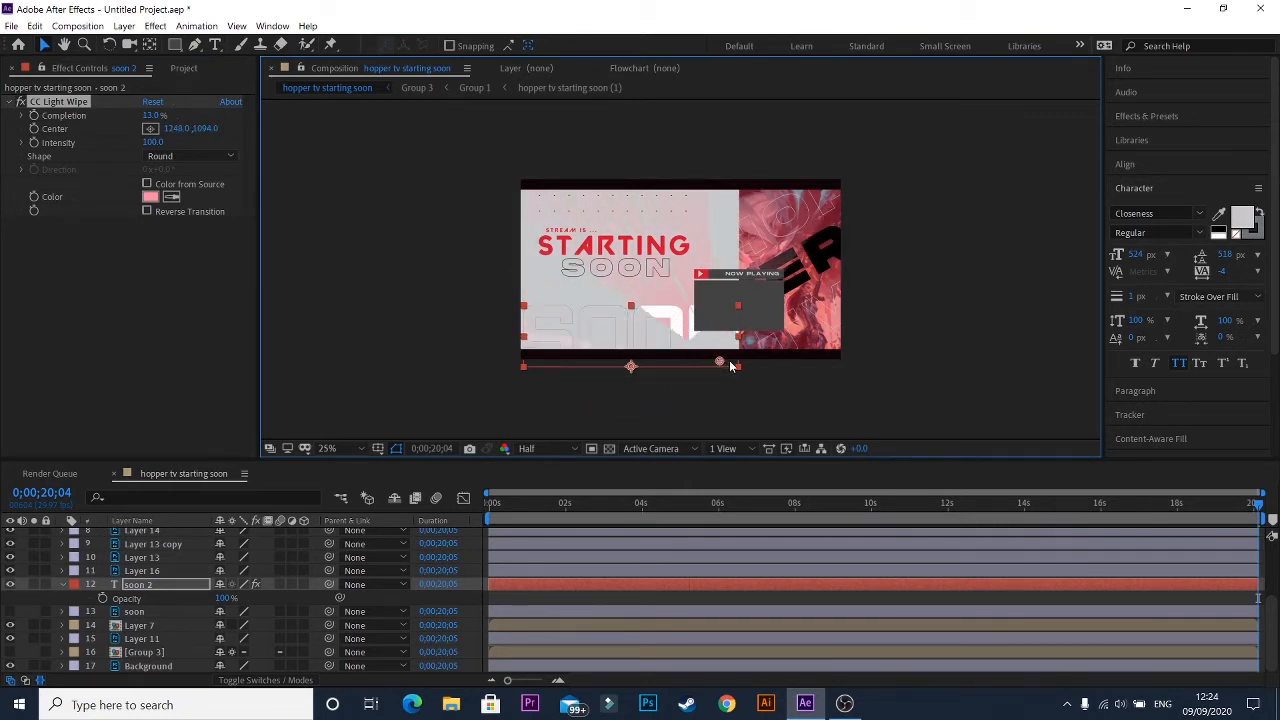
drag(720, 361, 778, 370)
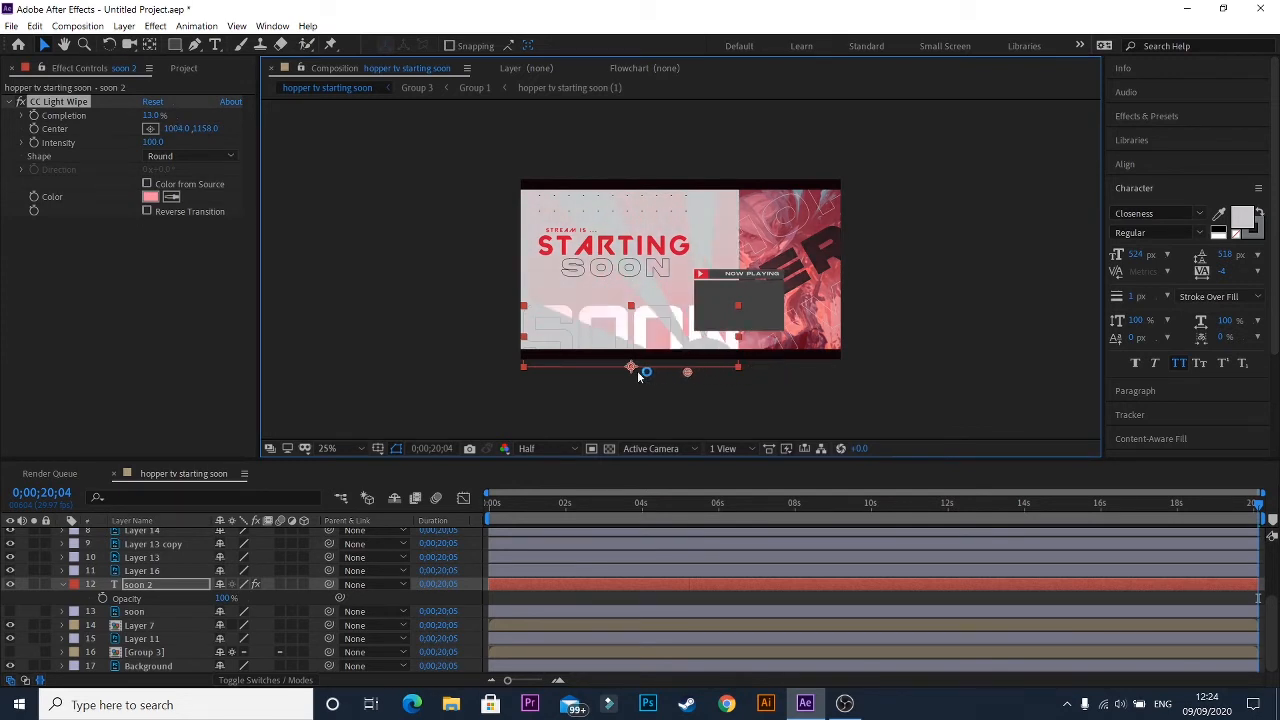
drag(630, 367, 505, 372)
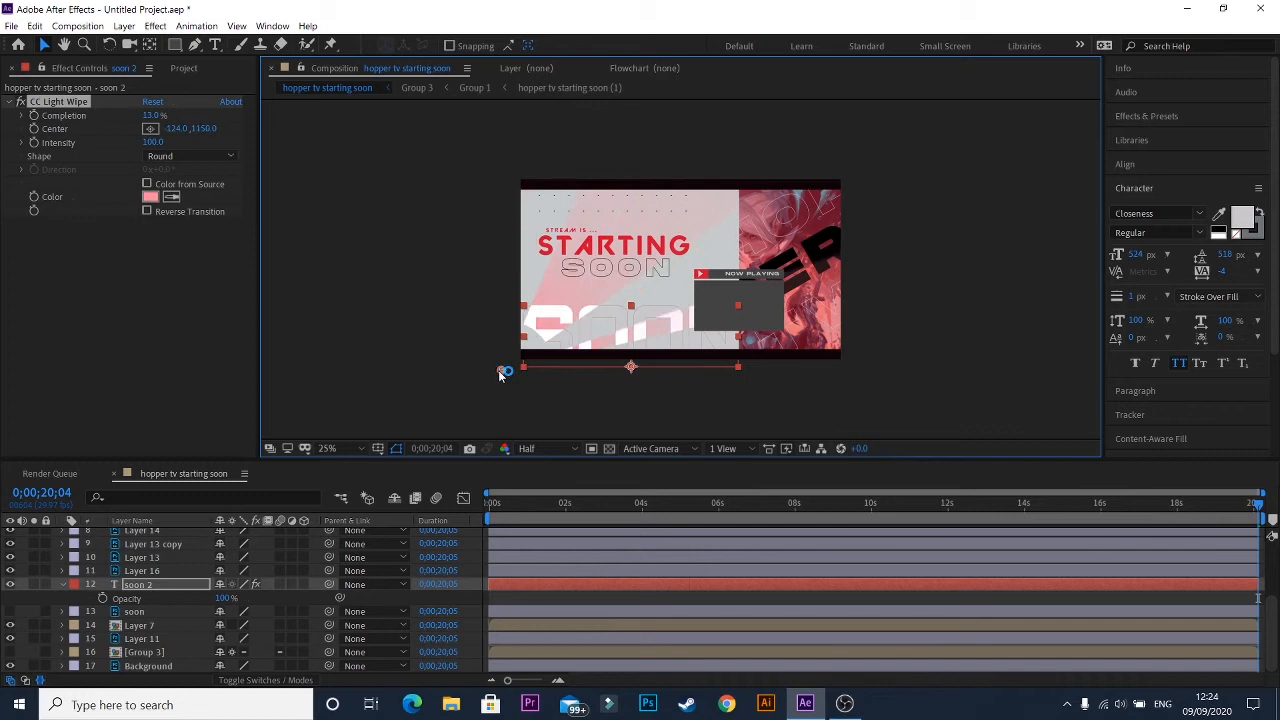
drag(505, 372, 473, 380)
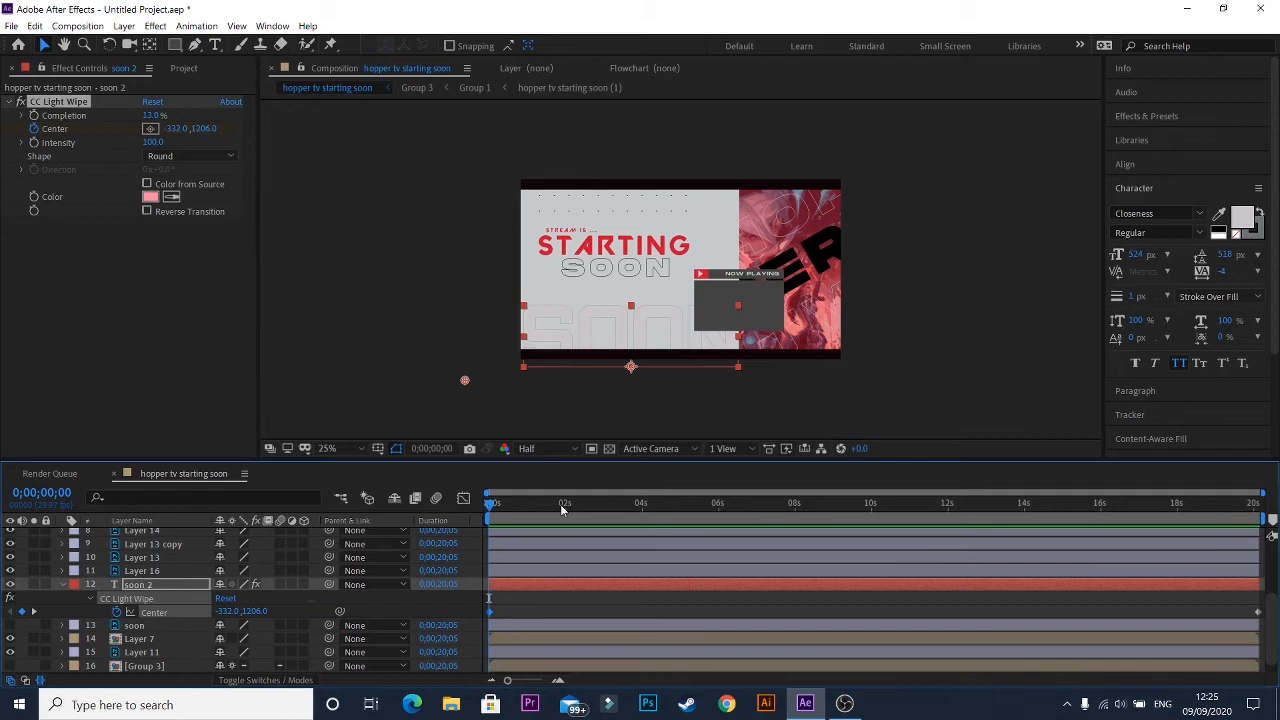
At 0:00:10:00, drag the light-wipe centre past the right edge to keyframe it.
click(866, 503)
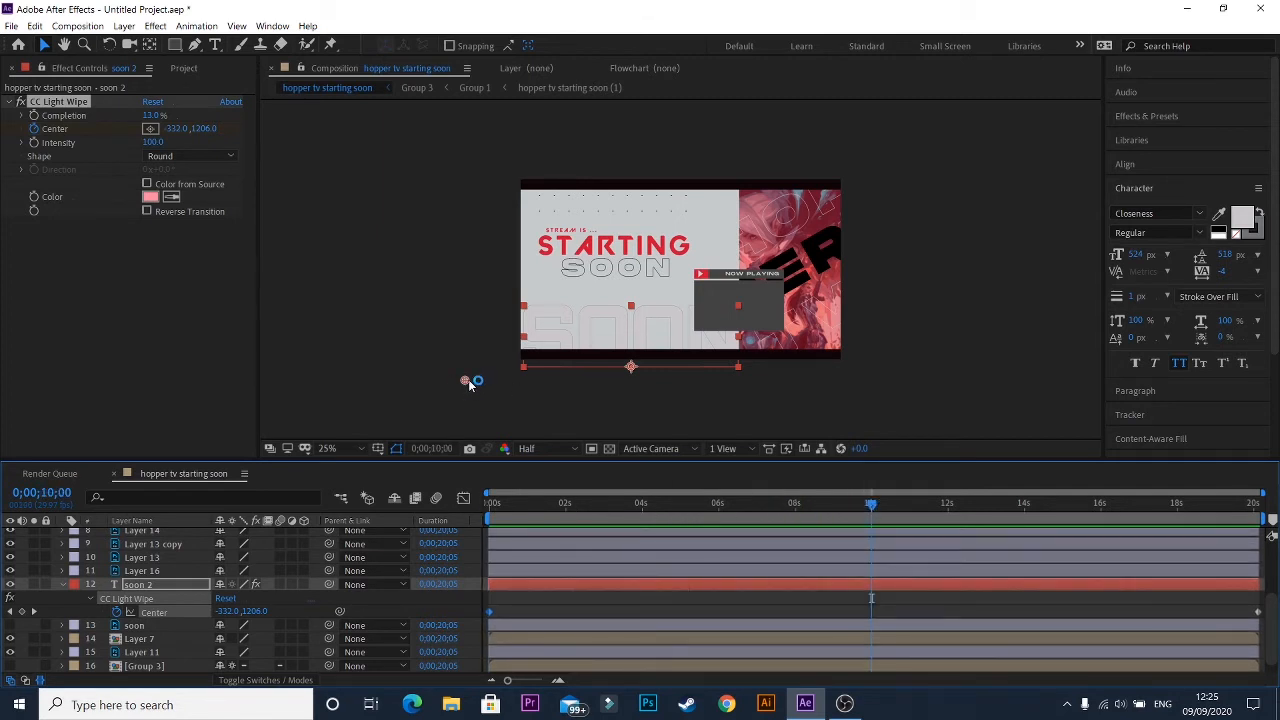
drag(463, 381, 718, 369)
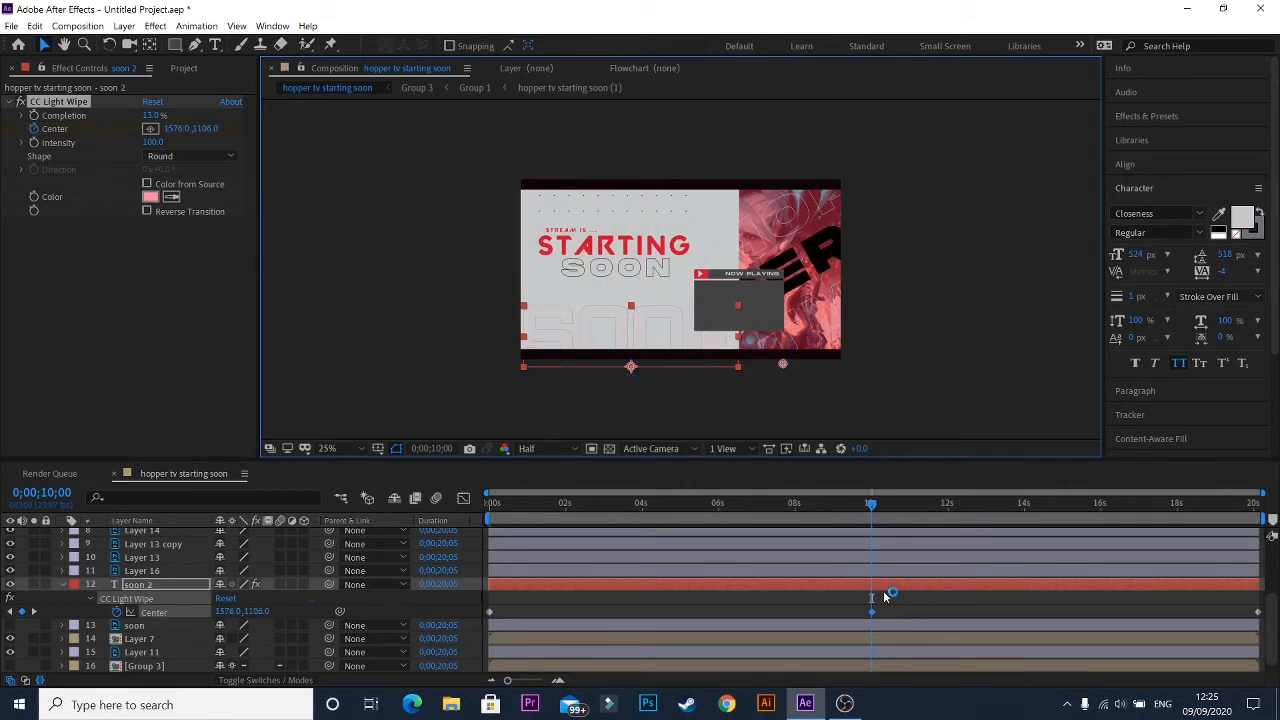
click(680, 502)
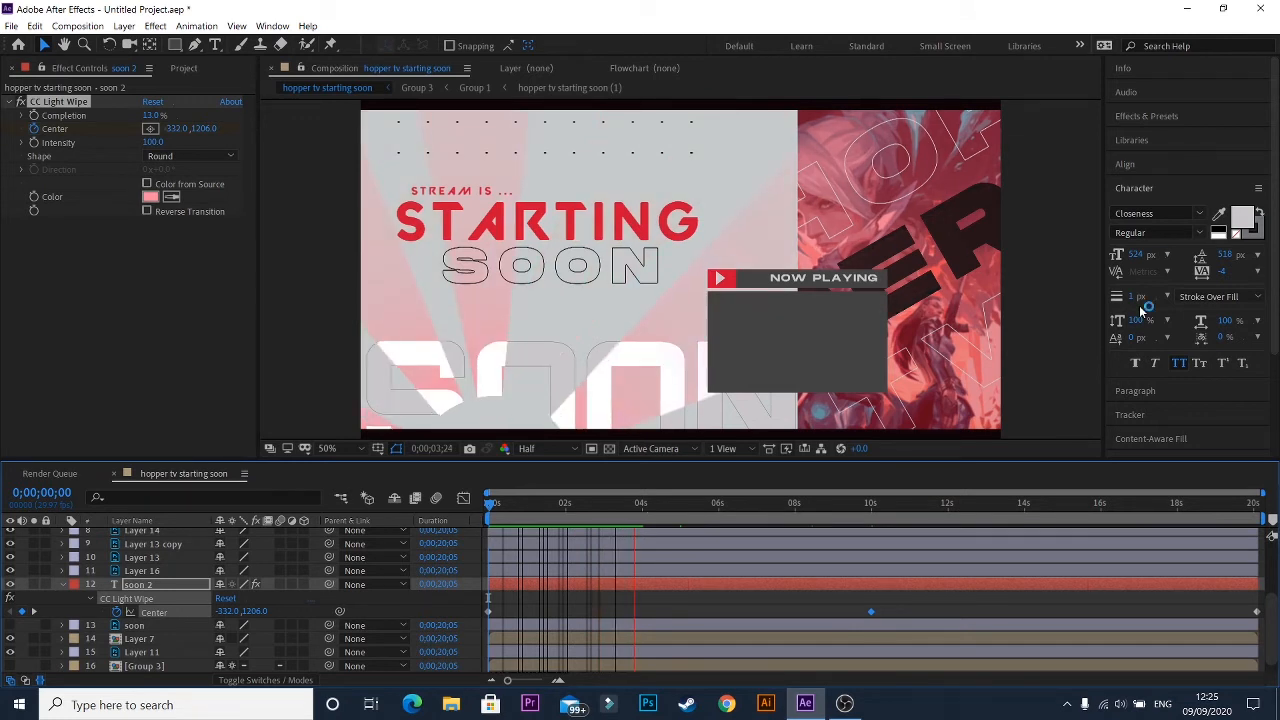
Select the Light Wipe Center keyframes and apply Easy Ease.
click(670, 530)
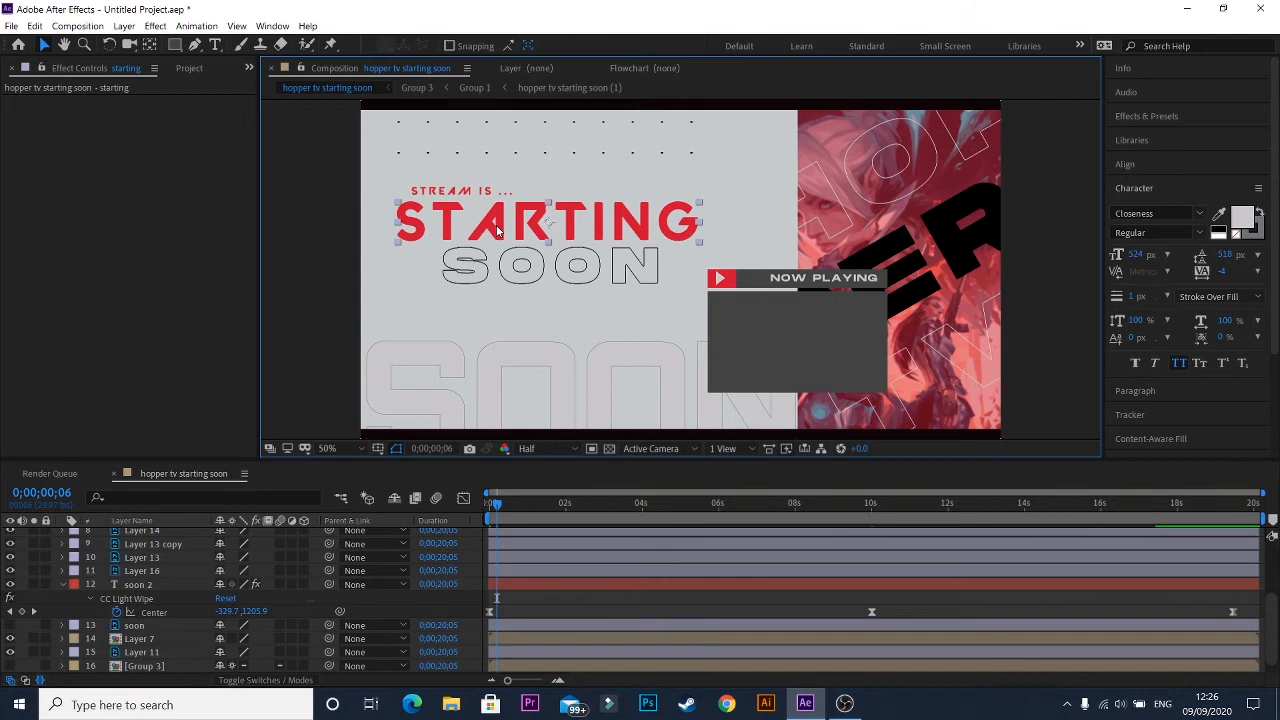
Search Effects & Presets for 'light sweep' and apply CC Light Sweep to starting.
click(1146, 115)
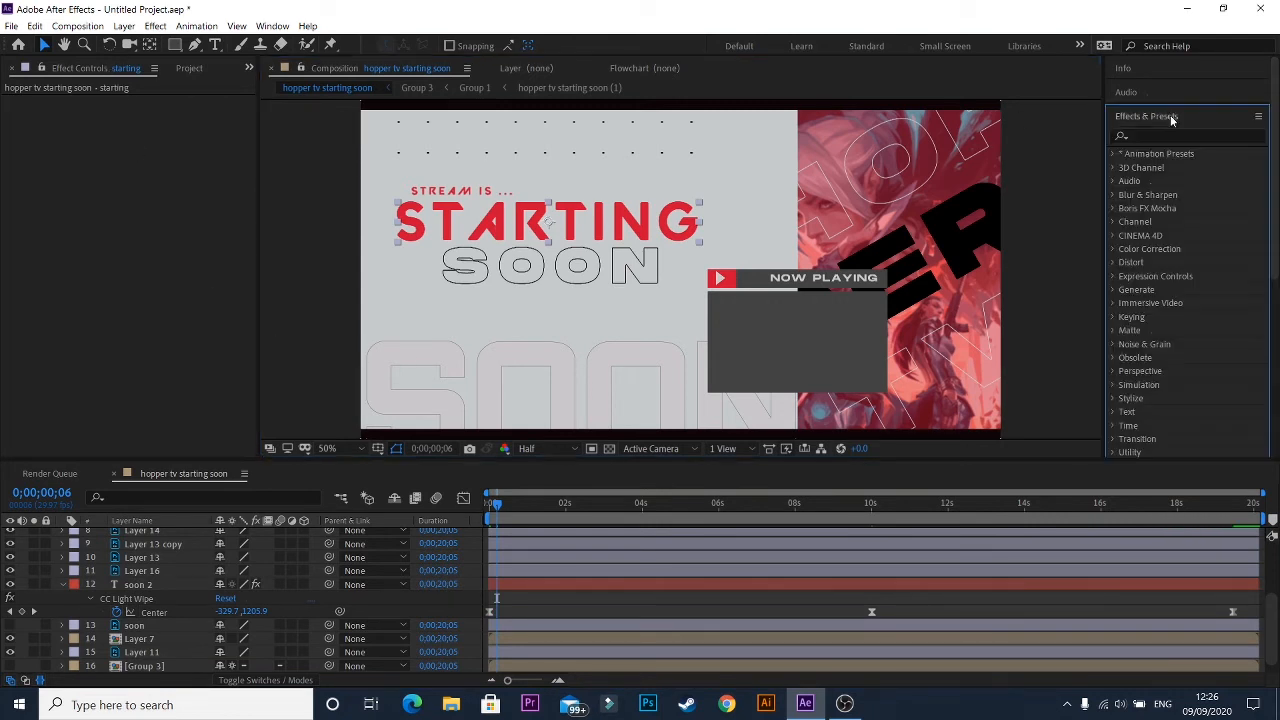
text(swe)
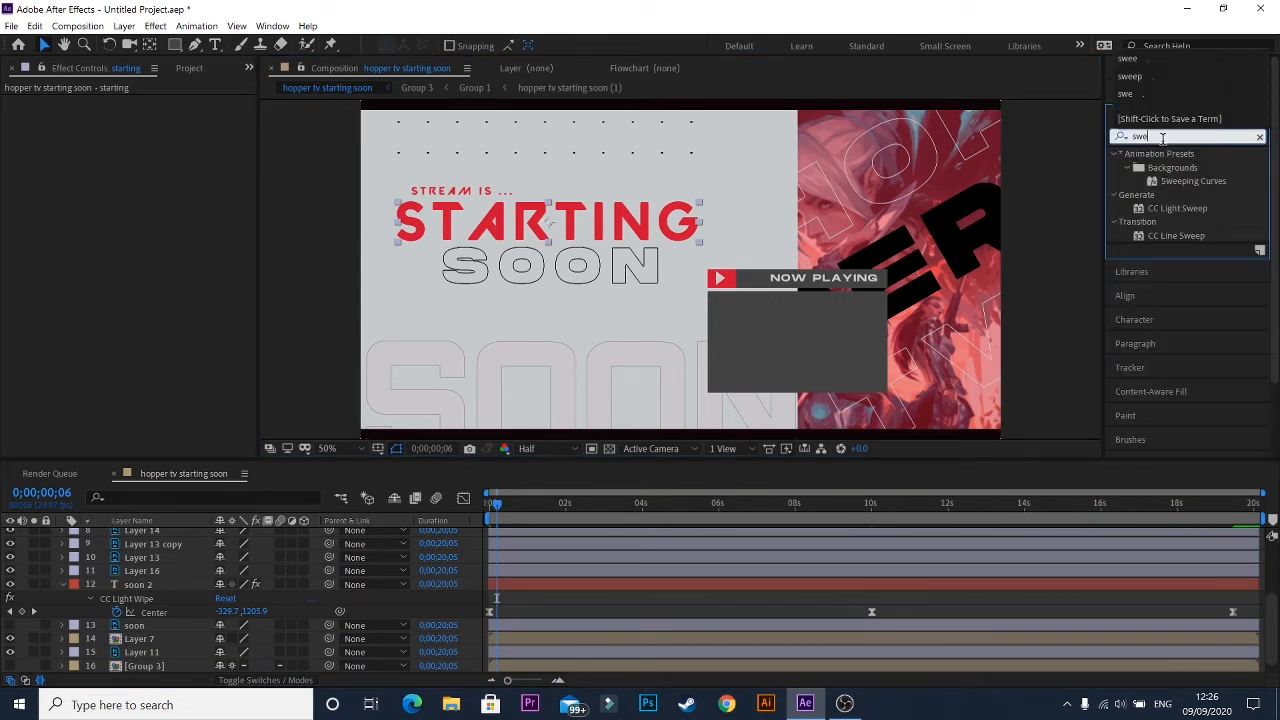
text(light)
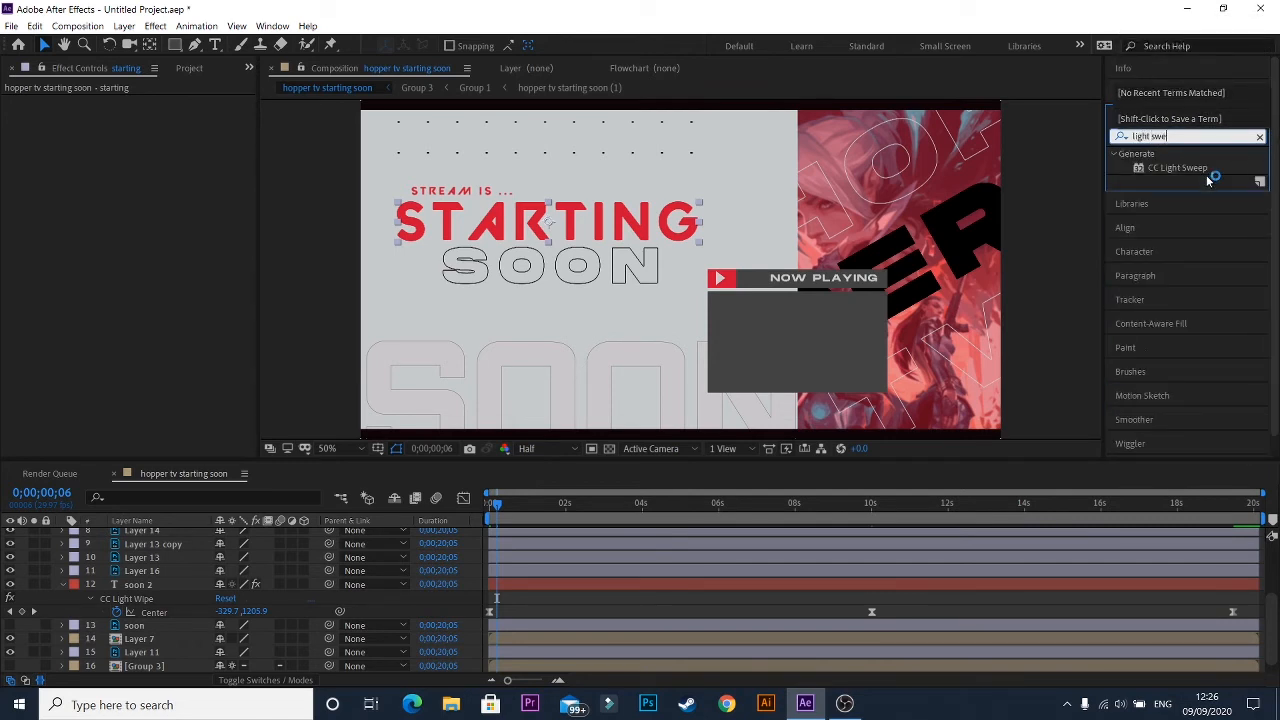
double_click(1178, 167)
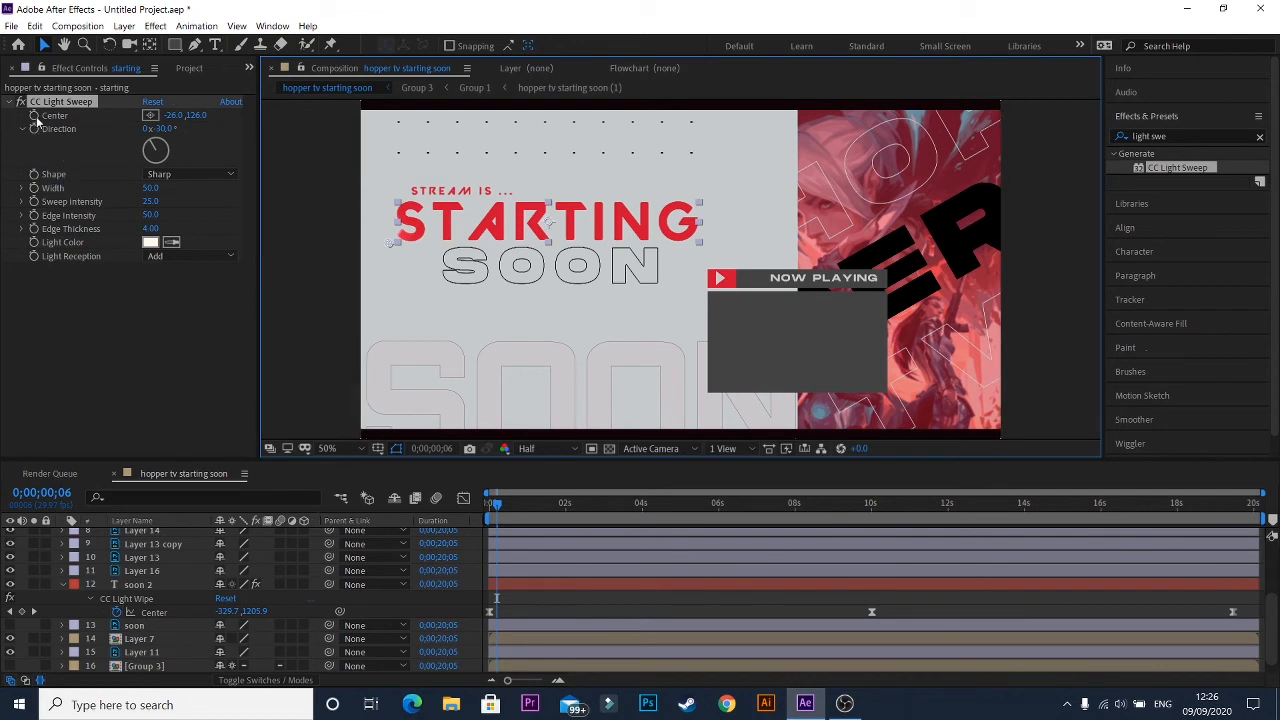
click(600, 502)
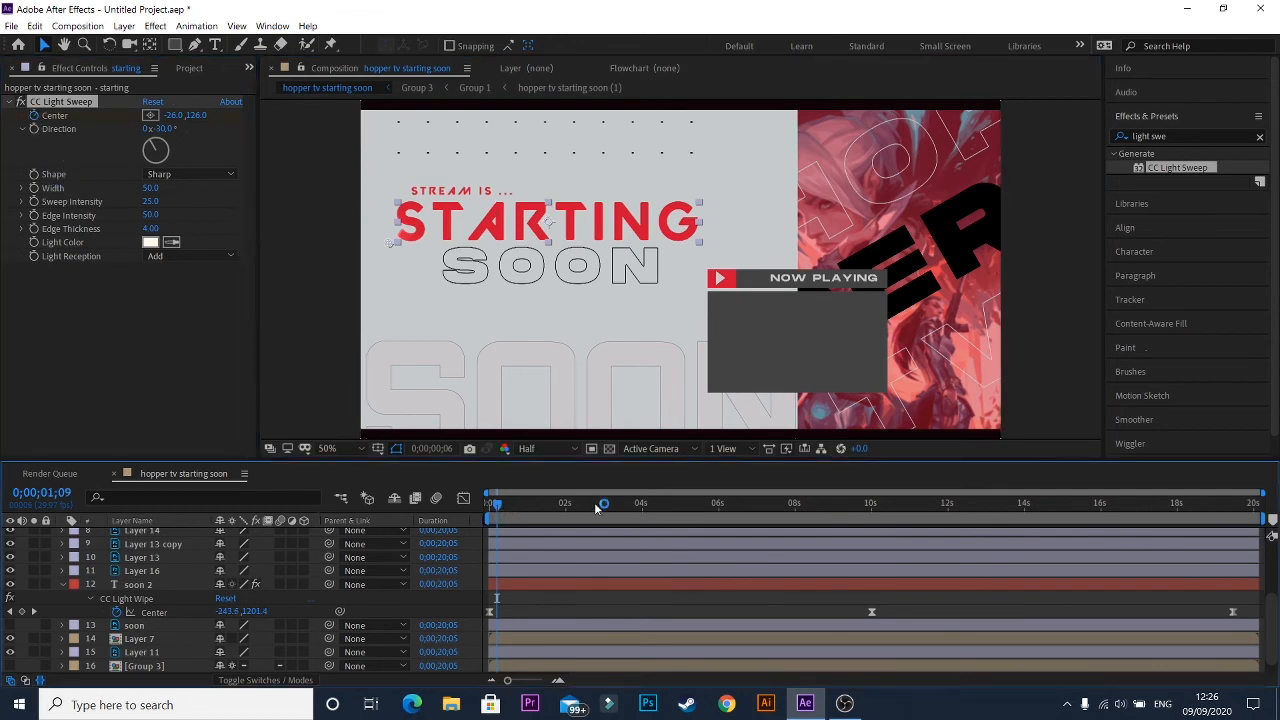